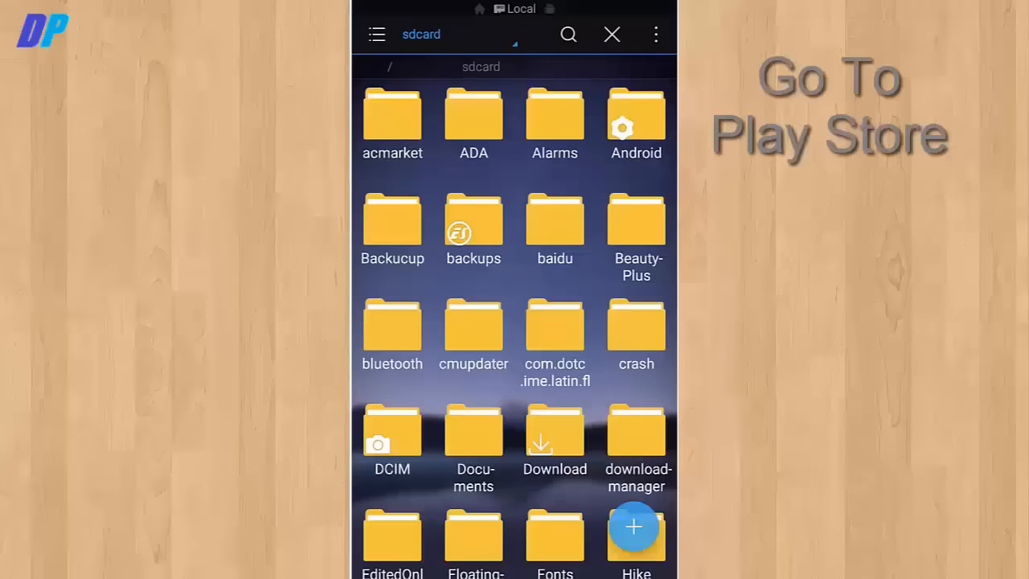
Enable the Root Explorer toggle from the ES File Explorer tools drawer.
{"action": "left_click", "coordinate": [376, 33]}
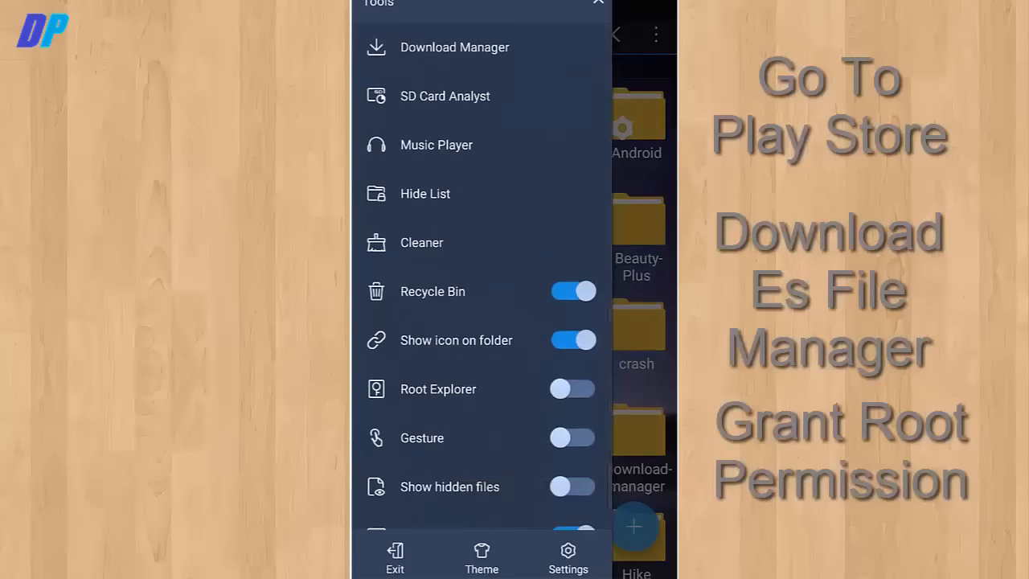
{"action": "left_click", "coordinate": [572, 387]}
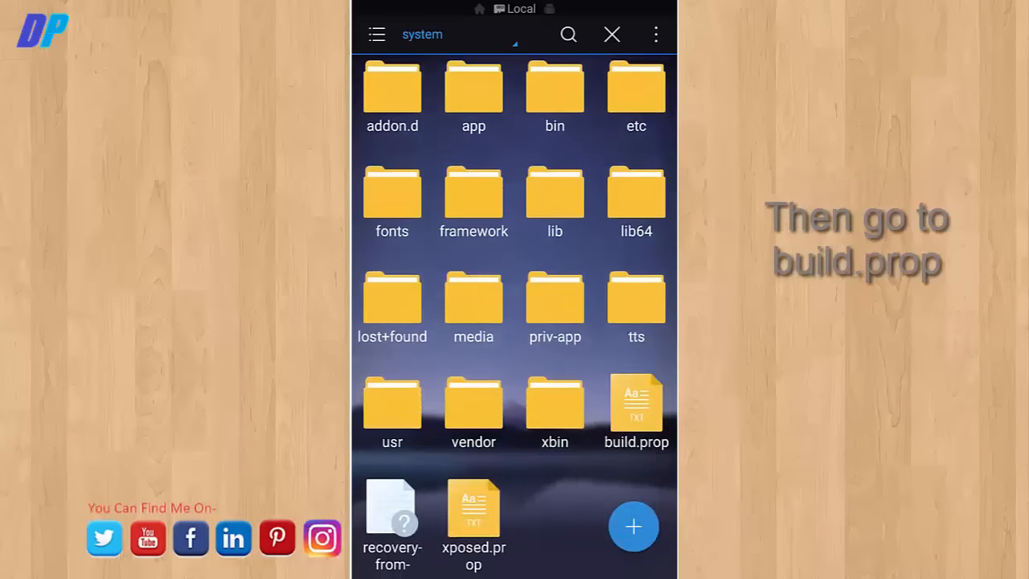
Edit /system/build.prop in ES Note Editor, appending a new 'ro.' line at the bottom.
{"action": "left_click", "coordinate": [635, 402]}
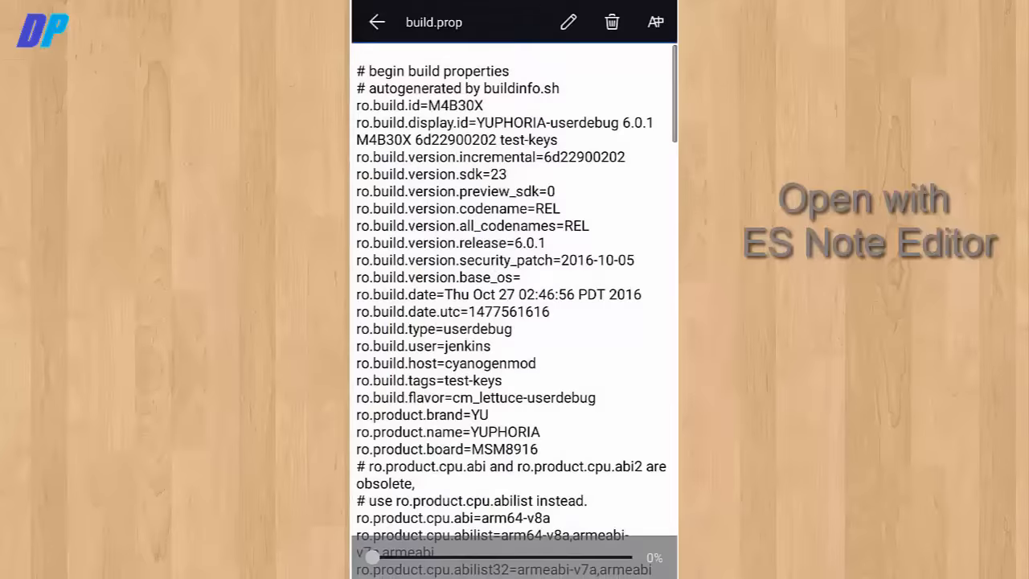
{"action": "scroll", "scroll_direction": "down", "scroll_amount": 3}
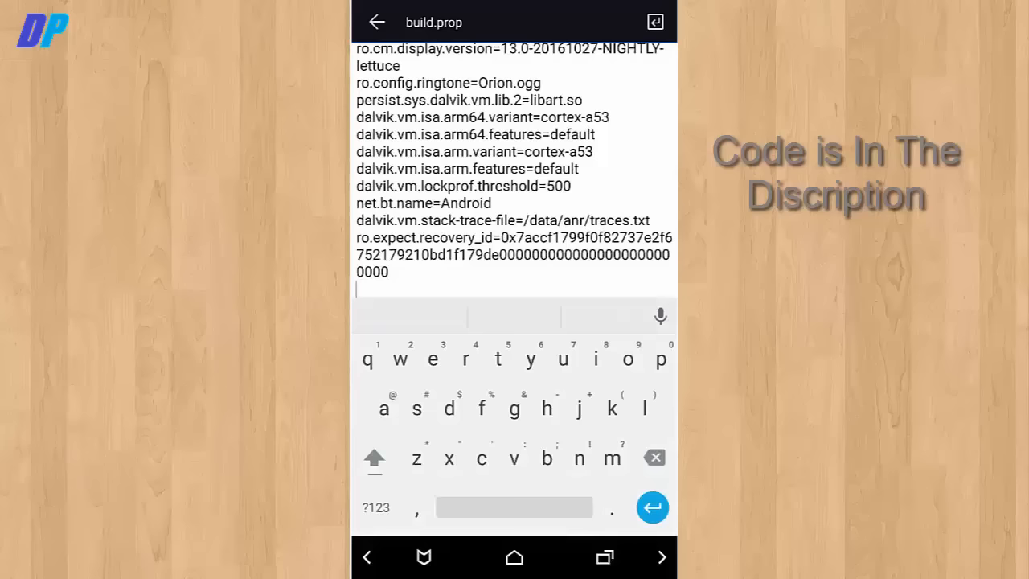
{"action": "type", "text": "ro."}
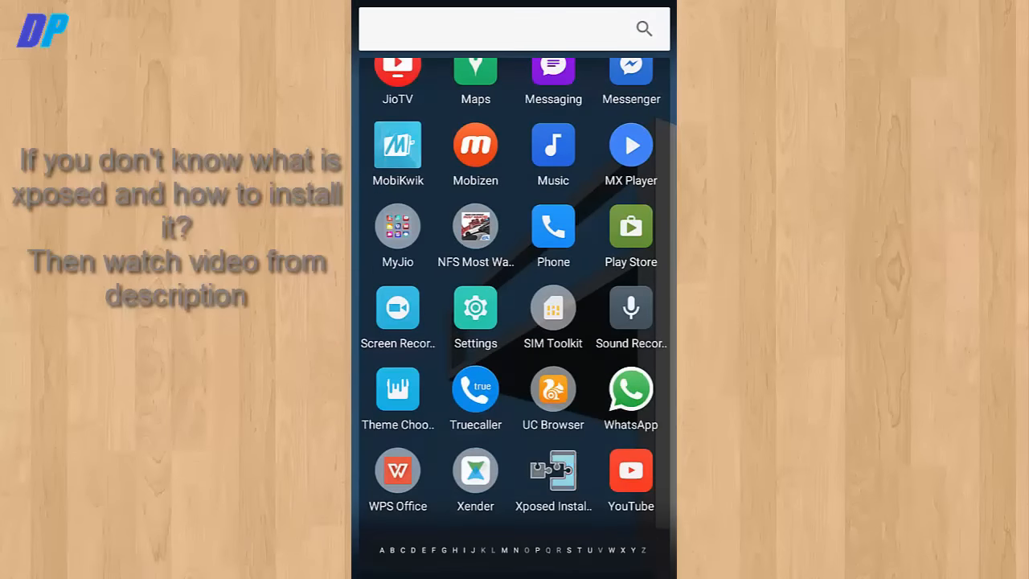
Install Assistant Enabler version 1.2 from Xposed Installer's download section and confirm the prompt.
{"action": "left_click", "coordinate": [553, 469]}
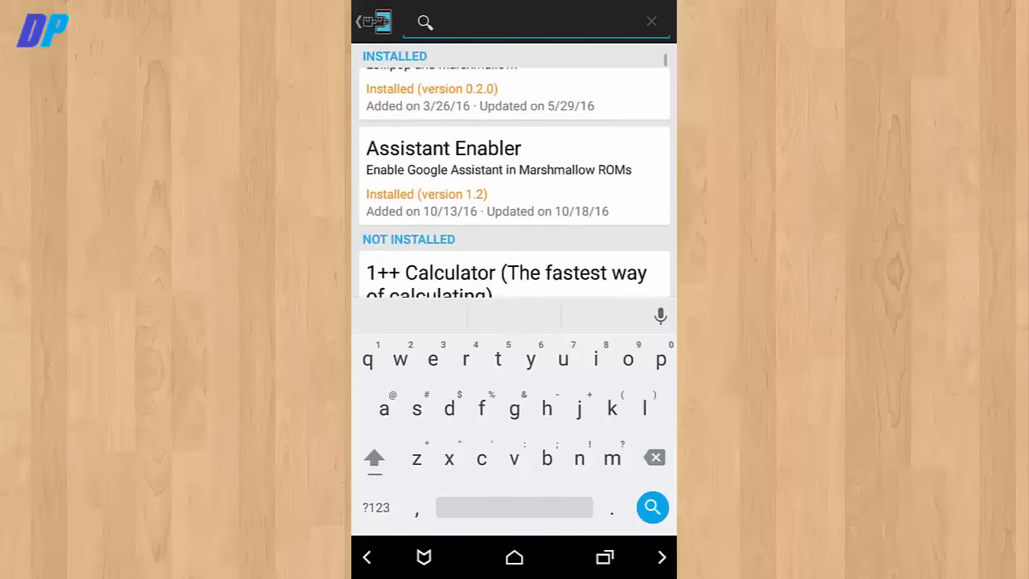
{"action": "scroll", "scroll_direction": "down", "scroll_amount": 3}
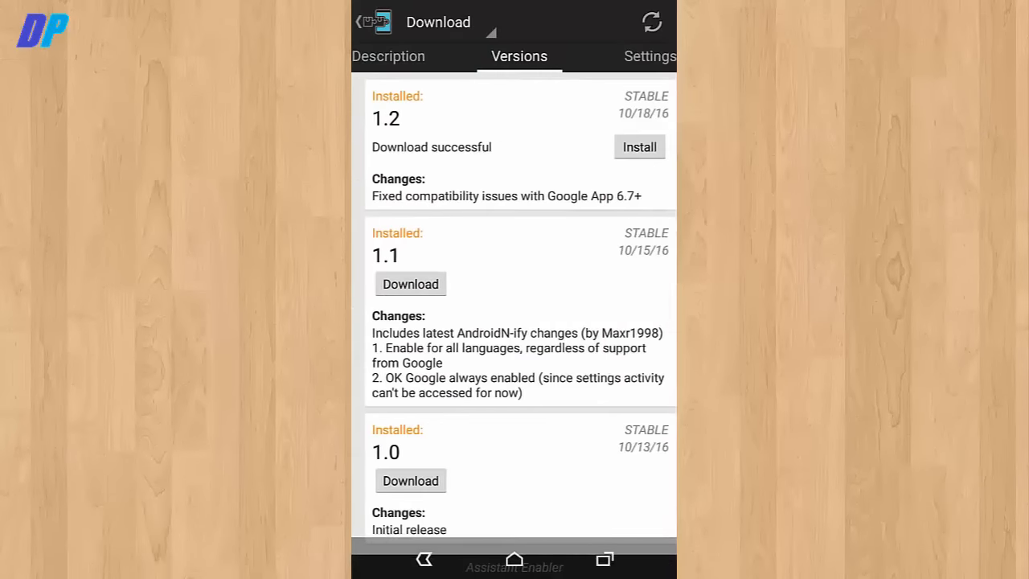
{"action": "left_click", "coordinate": [639, 146]}
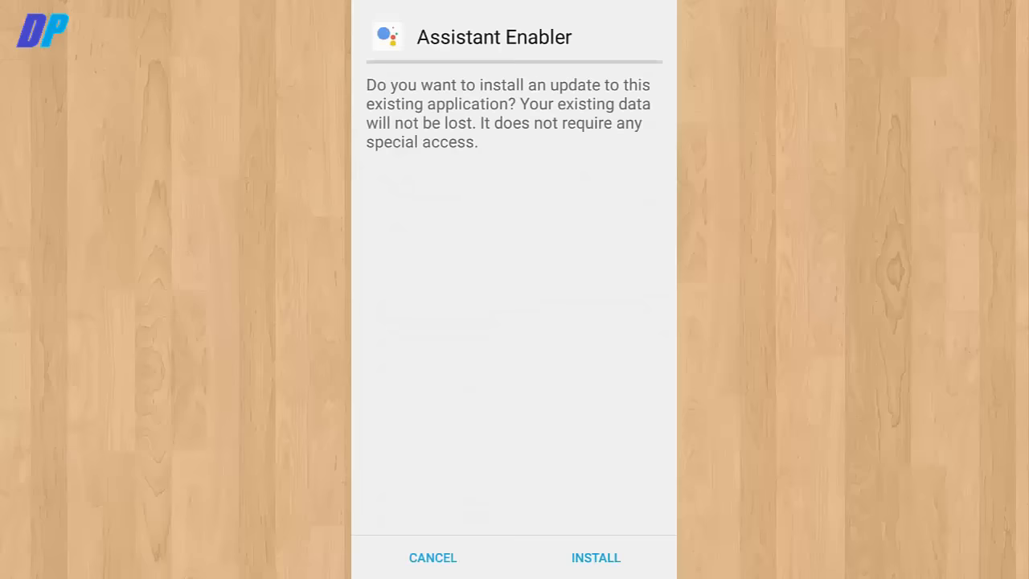
{"action": "left_click", "coordinate": [595, 557]}
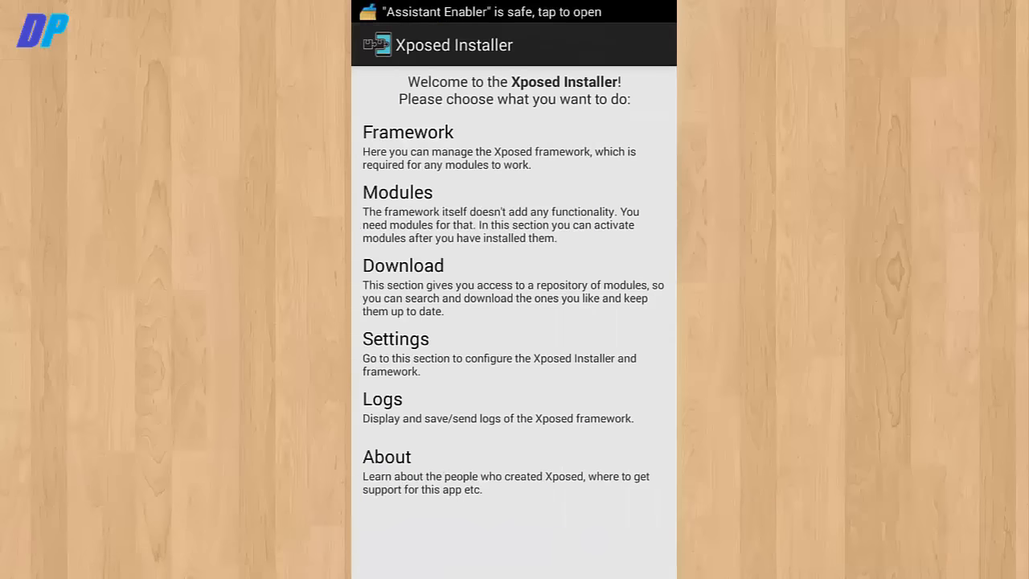
View the installed Modules list to enable Assistant Enabler.
{"action": "left_click", "coordinate": [397, 193]}
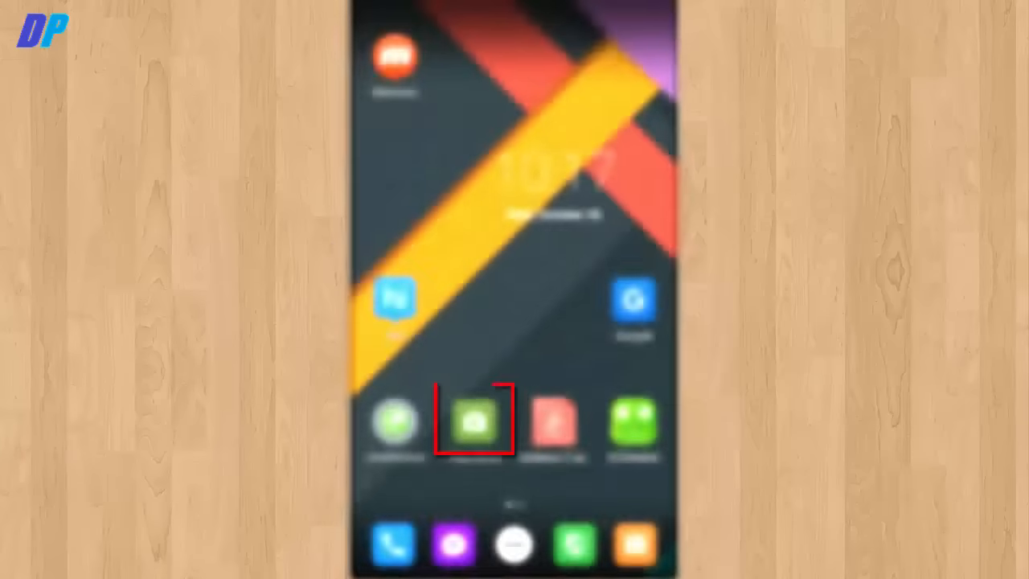
Join the Google app's beta tester program from its Play Store page (I'M IN, then JOIN).
{"action": "left_click", "coordinate": [474, 421]}
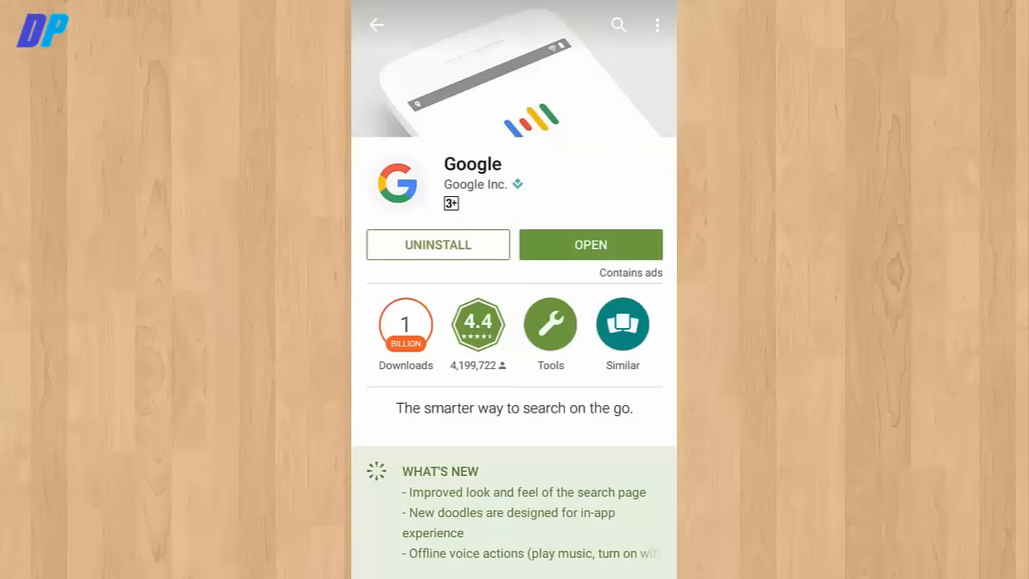
{"action": "scroll", "scroll_direction": "down", "scroll_amount": 3}
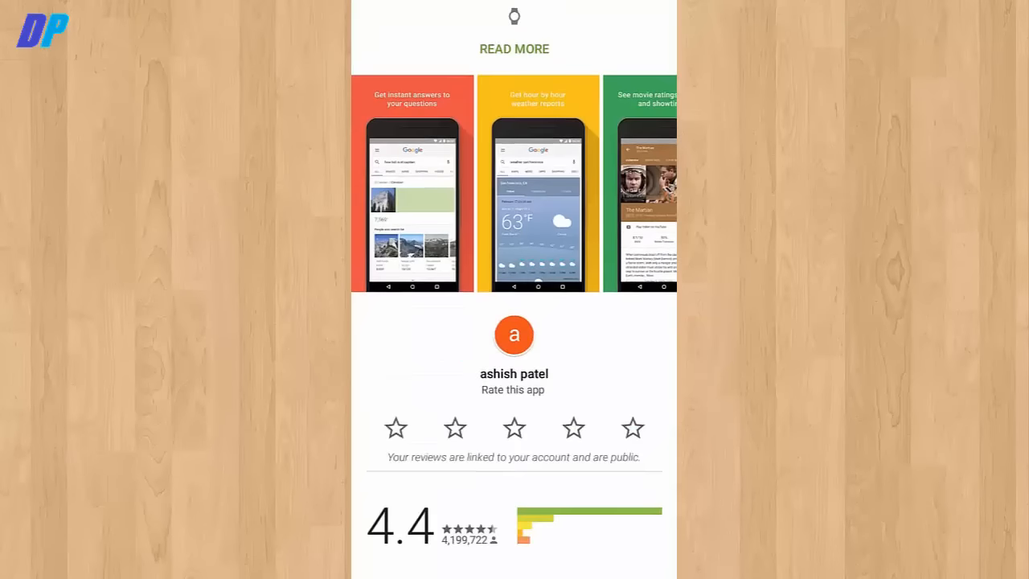
{"action": "scroll", "scroll_direction": "down", "scroll_amount": 3}
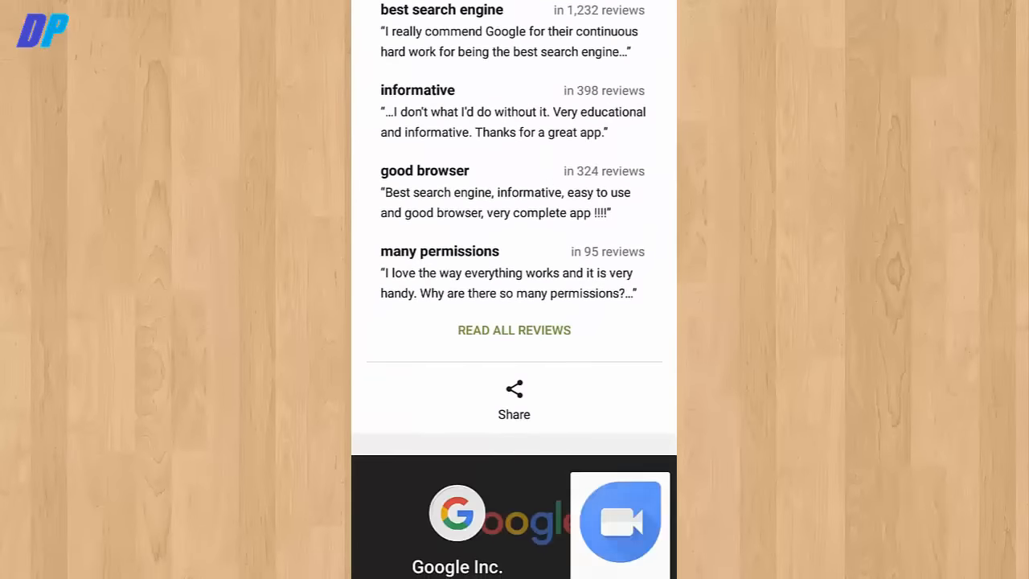
{"action": "scroll", "scroll_direction": "down", "scroll_amount": 3}
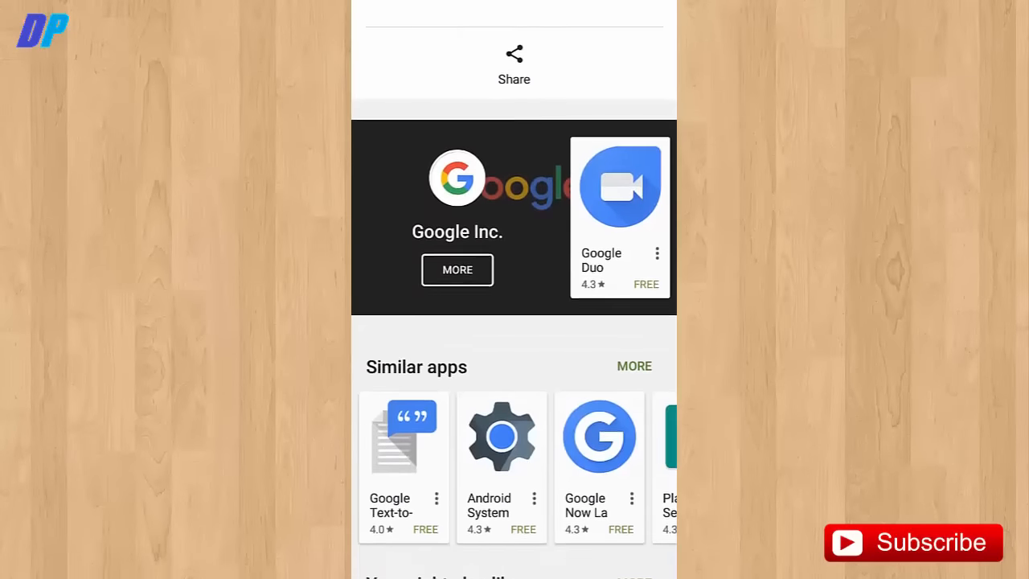
{"action": "scroll", "scroll_direction": "down", "scroll_amount": 3}
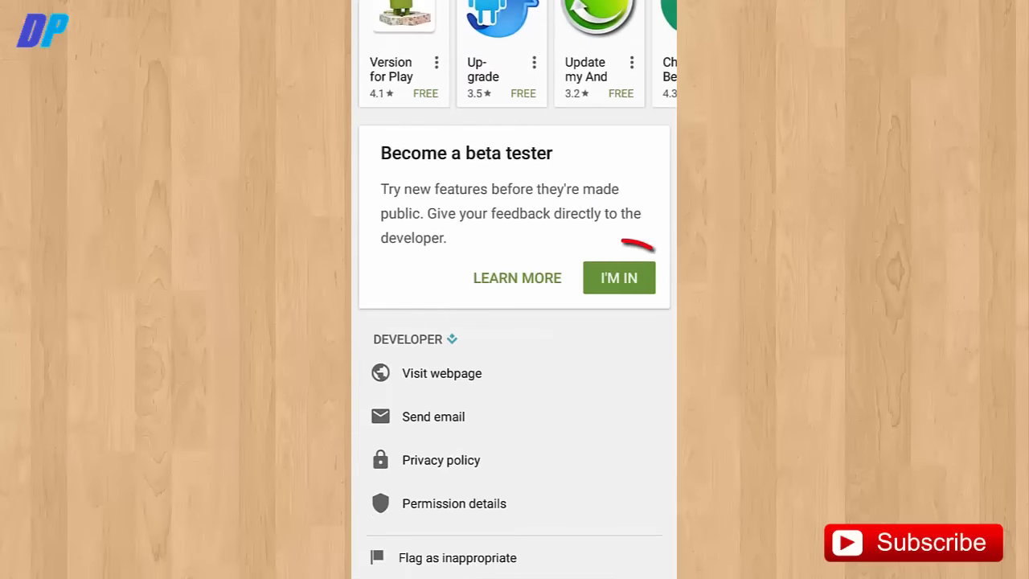
{"action": "left_click", "coordinate": [618, 276]}
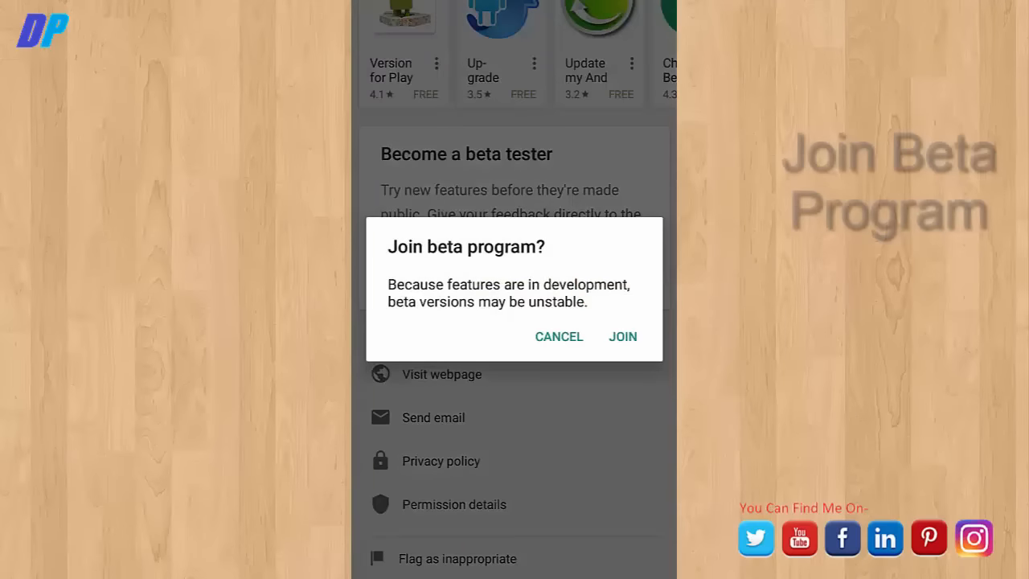
{"action": "left_click", "coordinate": [622, 336]}
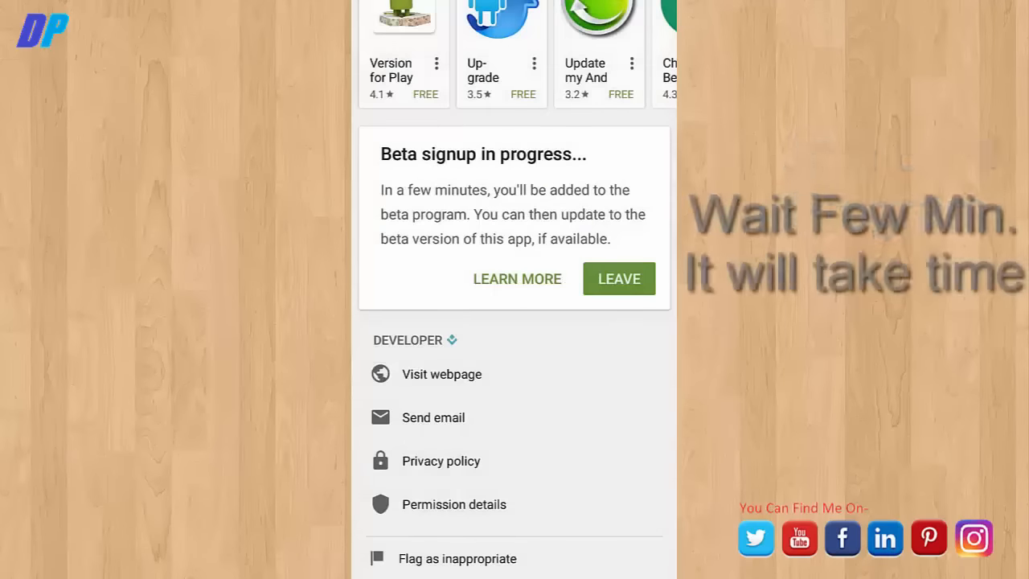
{"action": "left_click", "coordinate": [619, 278]}
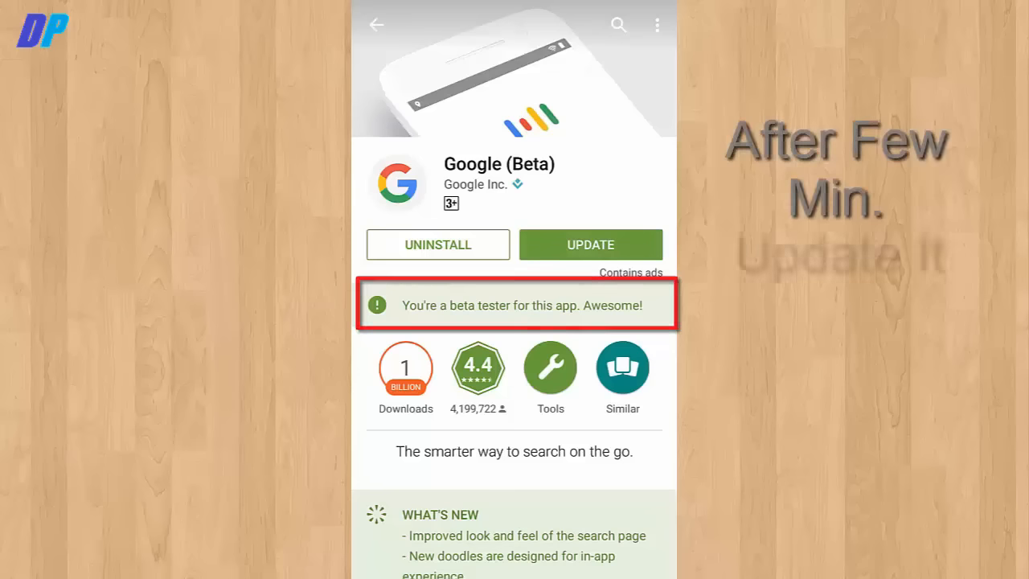
Update the Google app to its beta version.
{"action": "left_click", "coordinate": [590, 245]}
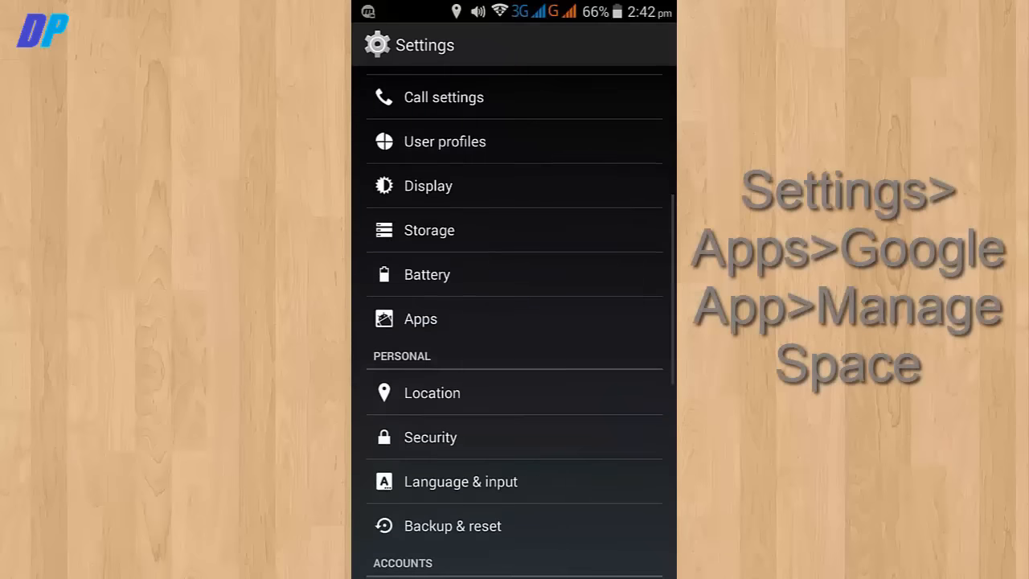
Reach the Google app's Manage space storage screen via Settings > Apps.
{"action": "left_click", "coordinate": [419, 318]}
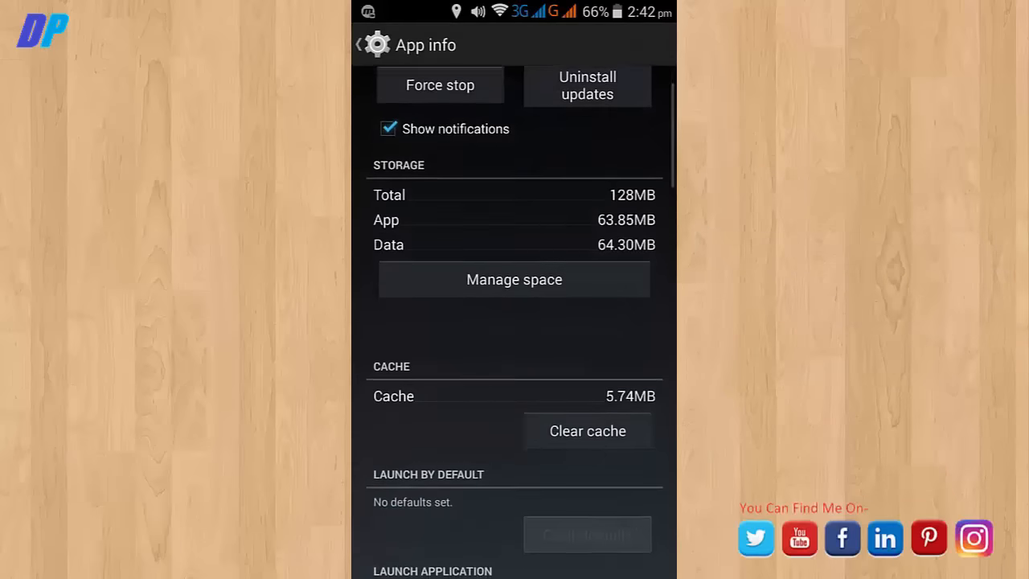
{"action": "left_click", "coordinate": [514, 280]}
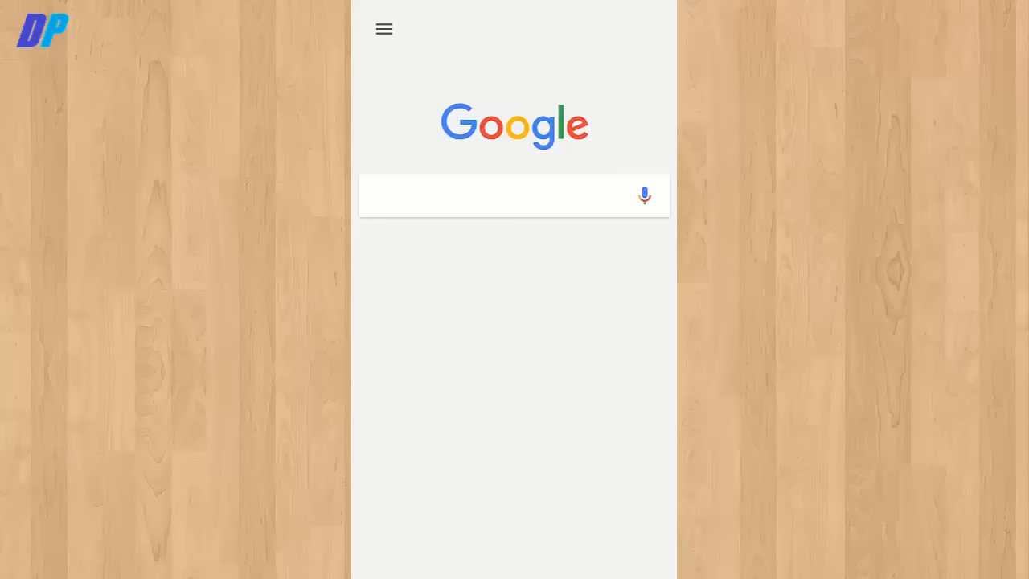
Check Google Assistant Settings in the Google app, then summon Assistant to ask "what can you do".
{"action": "left_click", "coordinate": [382, 29]}
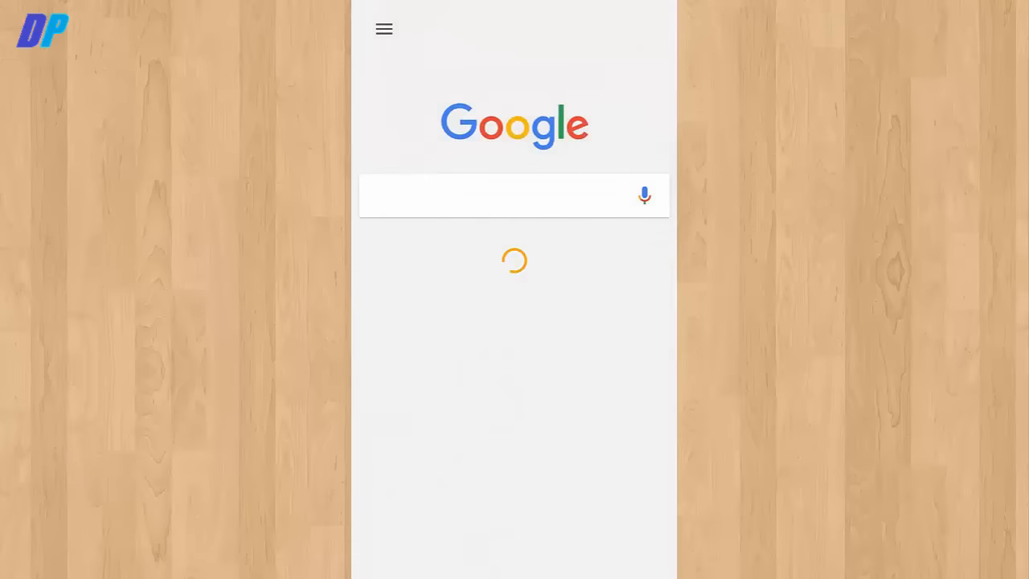
{"action": "left_click", "coordinate": [384, 29]}
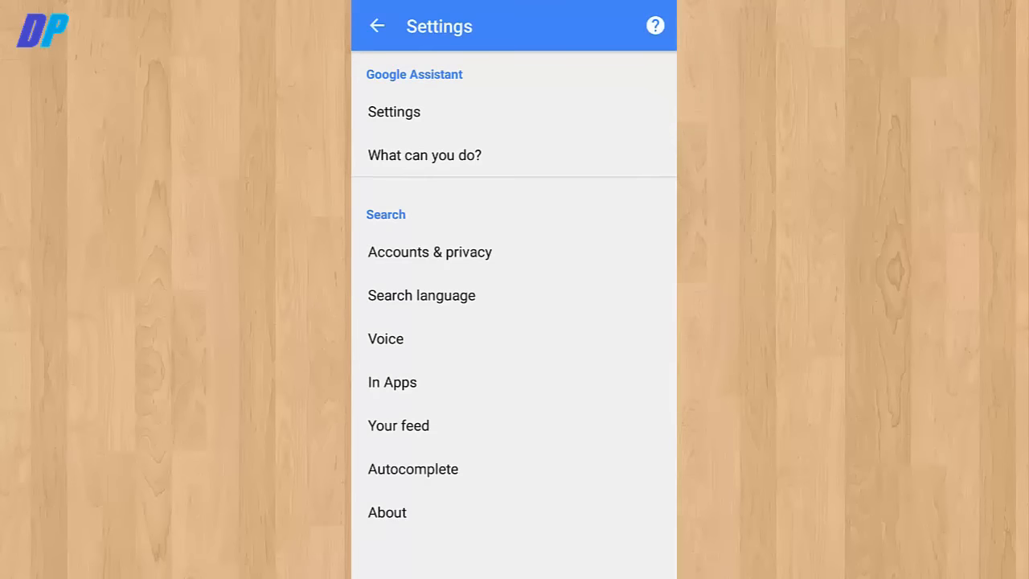
{"action": "left_click", "coordinate": [386, 337]}
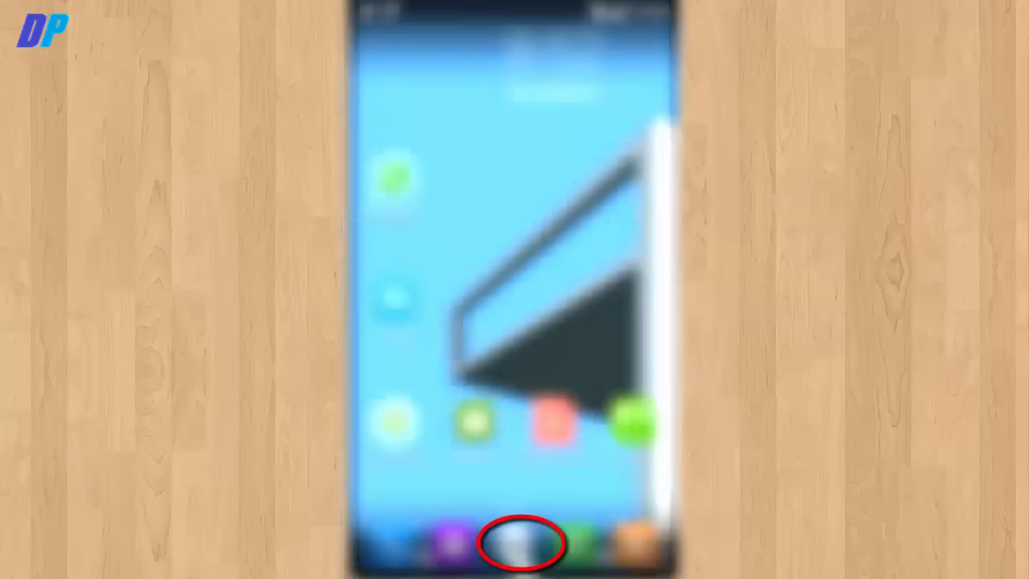
{"action": "left_click", "coordinate": [517, 544]}
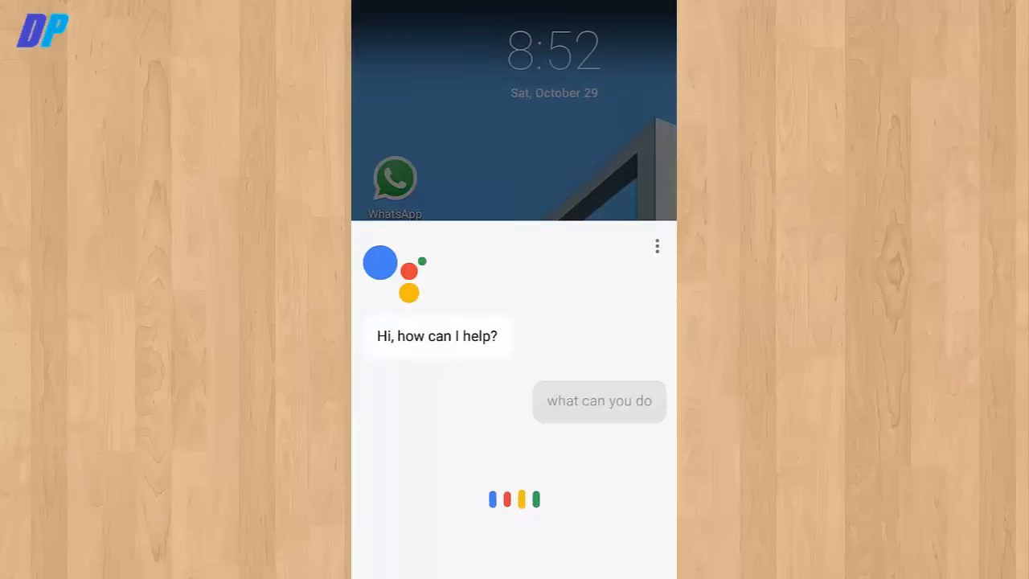